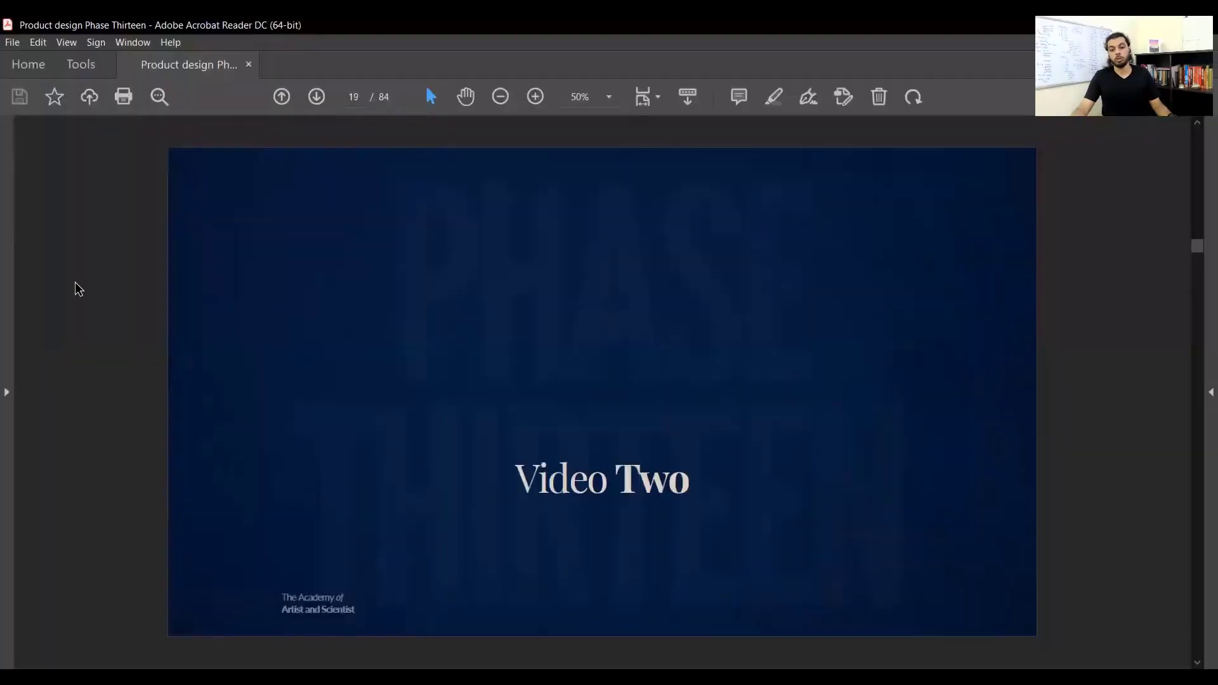
- Advance from page 19 past the Day 3.1 title to slide 22 on systems and automation
click(316, 97)
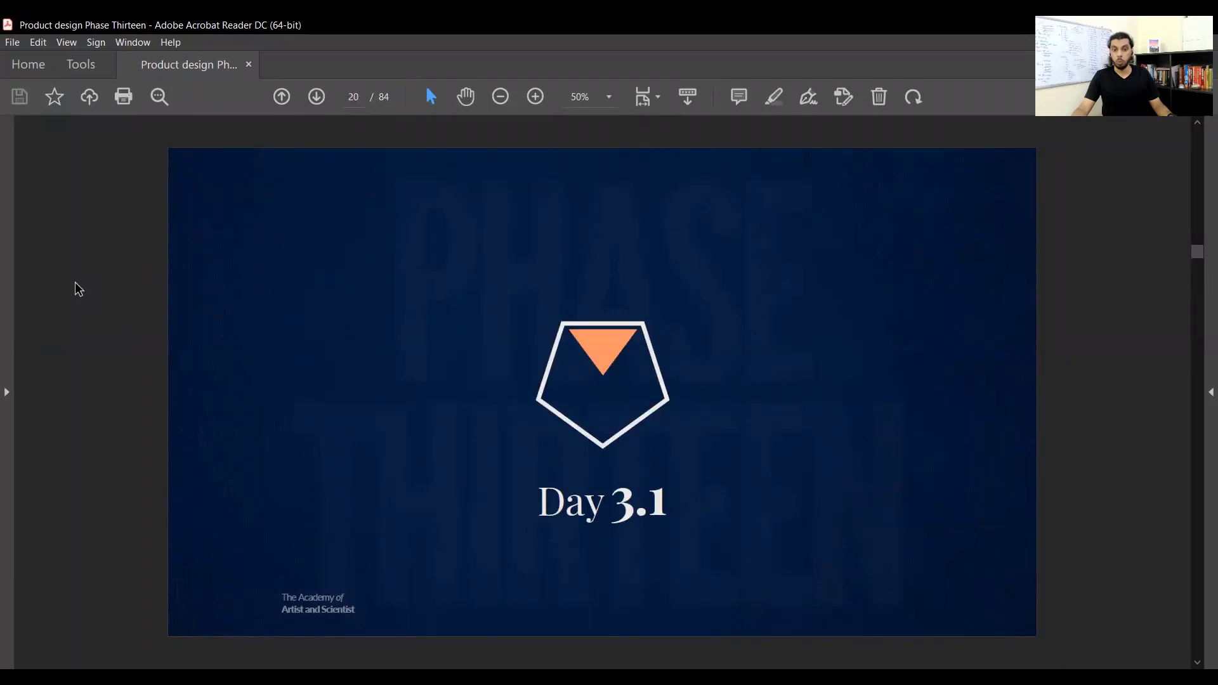
click(316, 97)
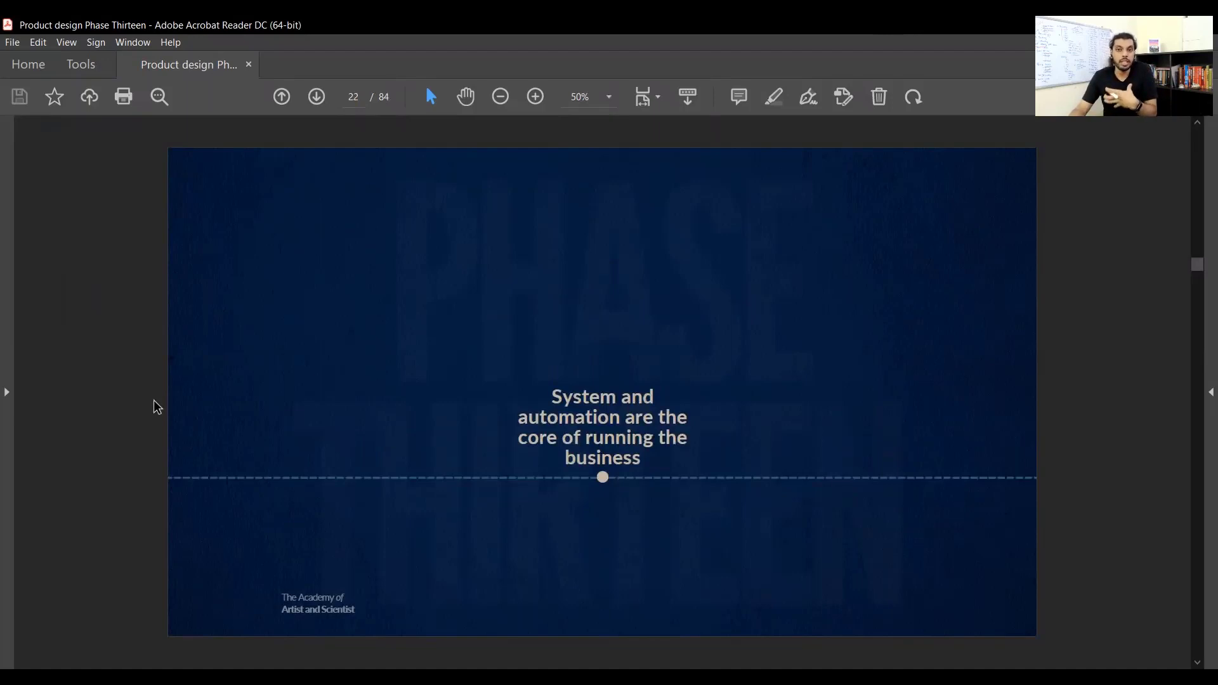
- Advance through the core pillars slide to slide 25, 'Anything cool goes here'
click(316, 97)
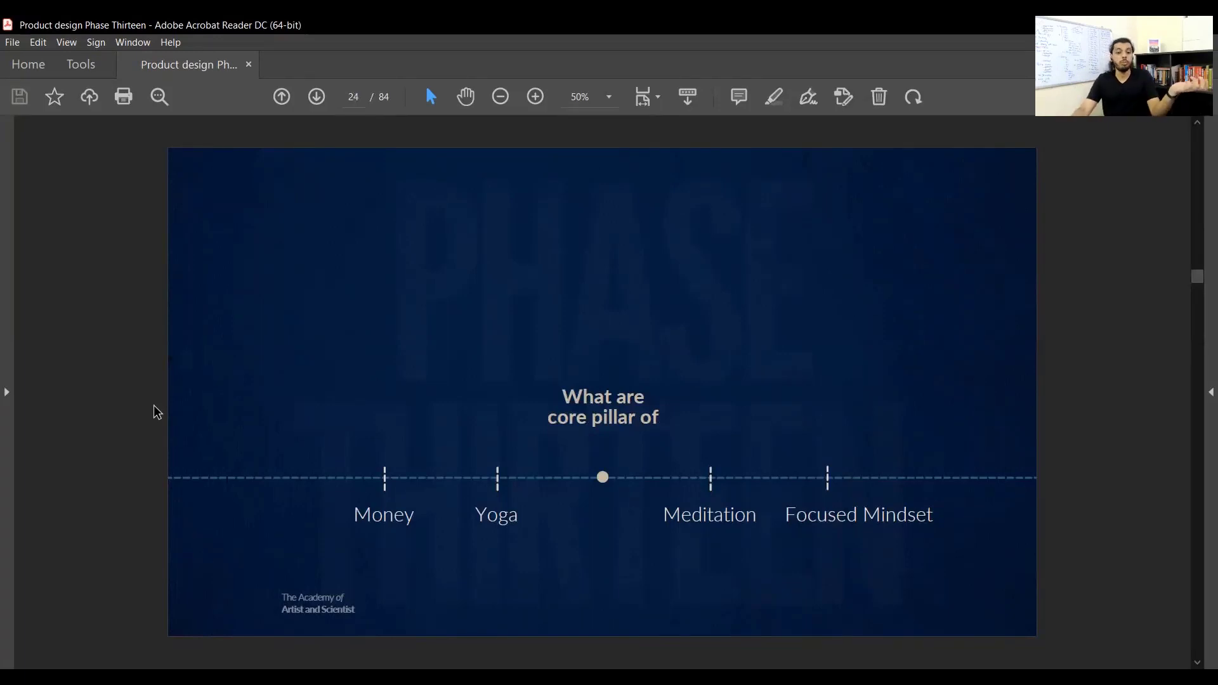
click(316, 96)
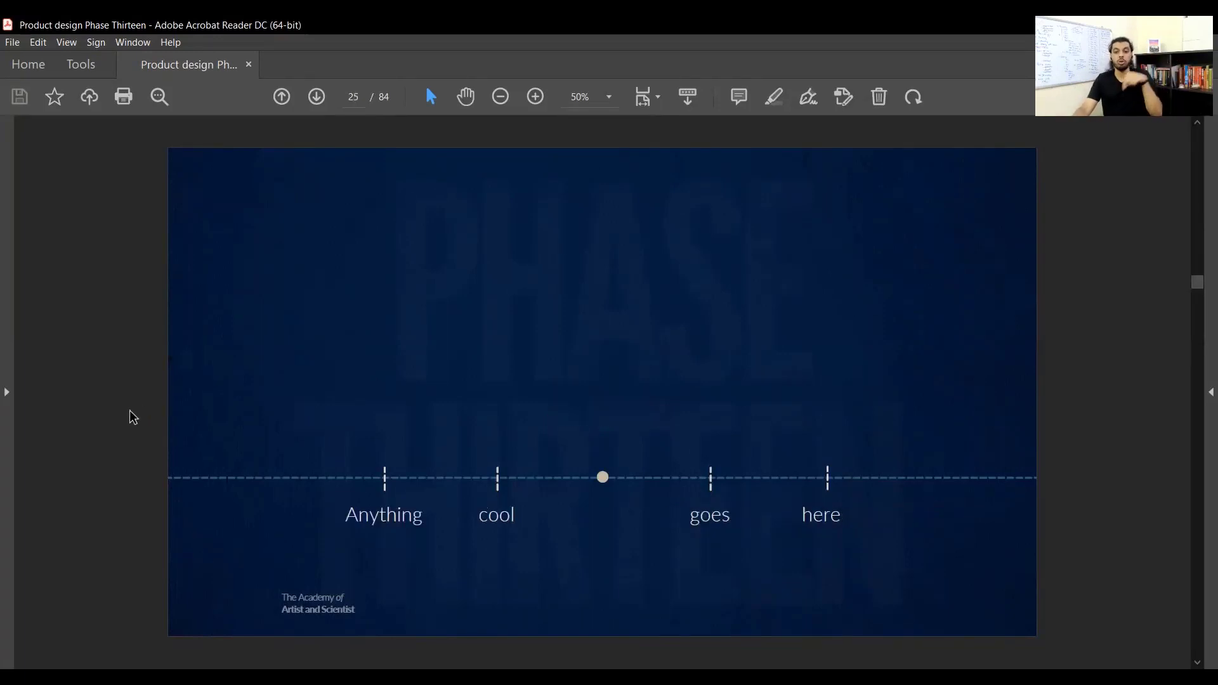